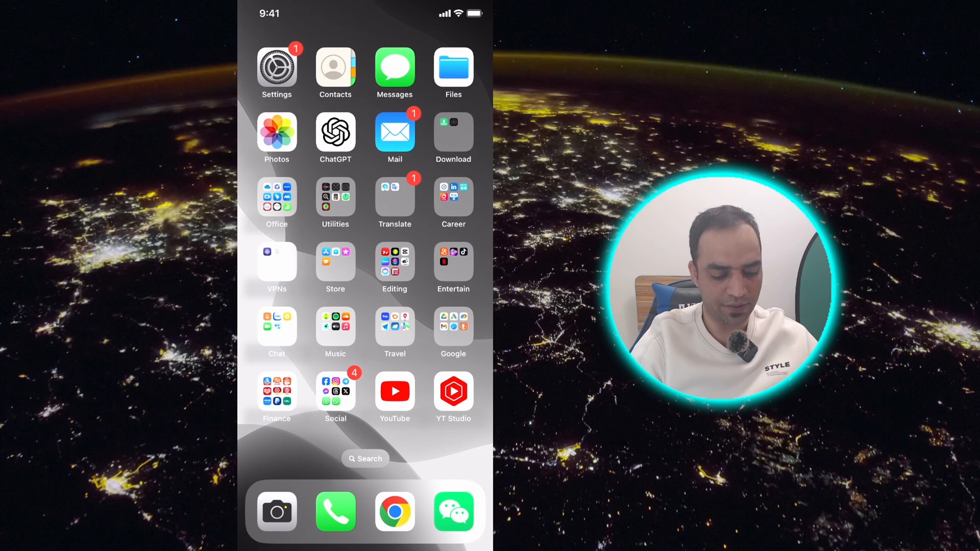
Load the gas-pump video from recent videos into a new Short and confirm its 25-second length
click(394, 392)
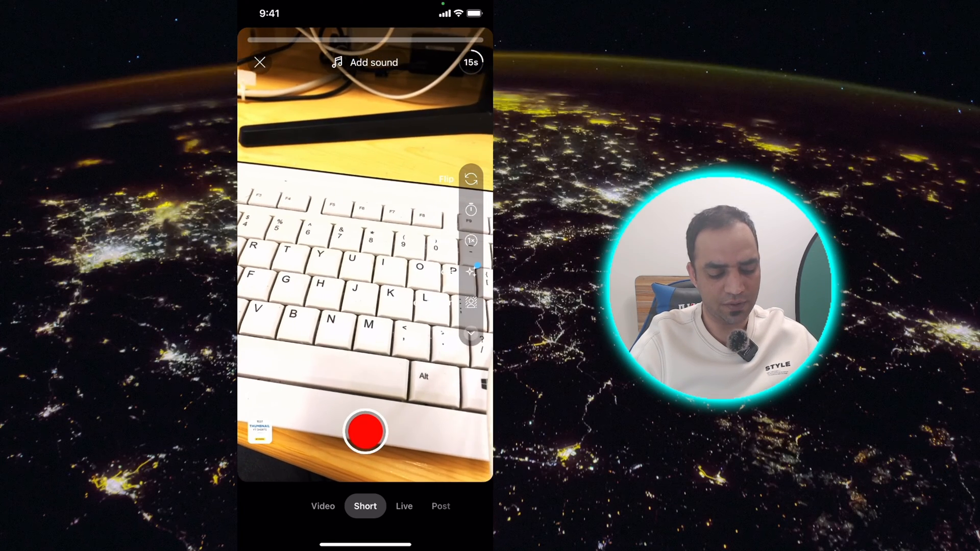
click(258, 431)
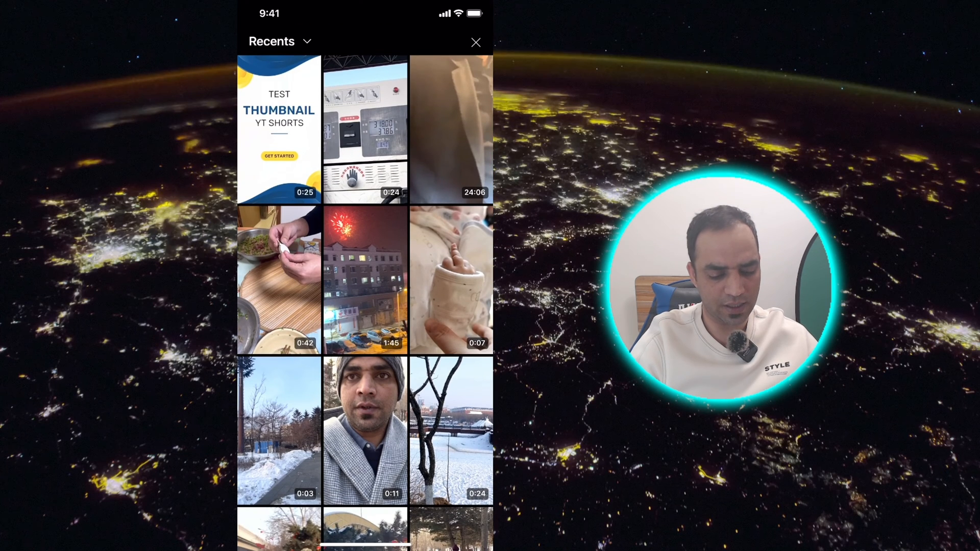
click(279, 130)
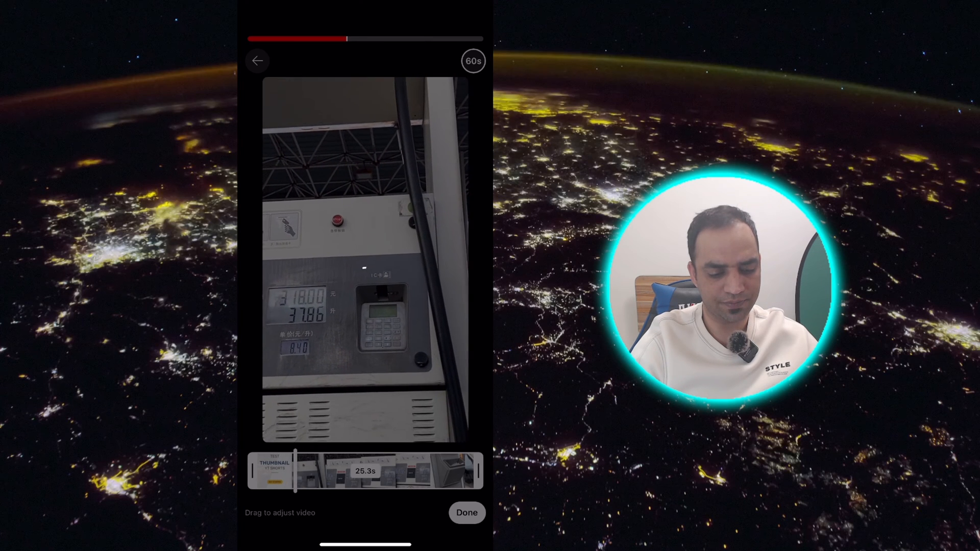
click(466, 512)
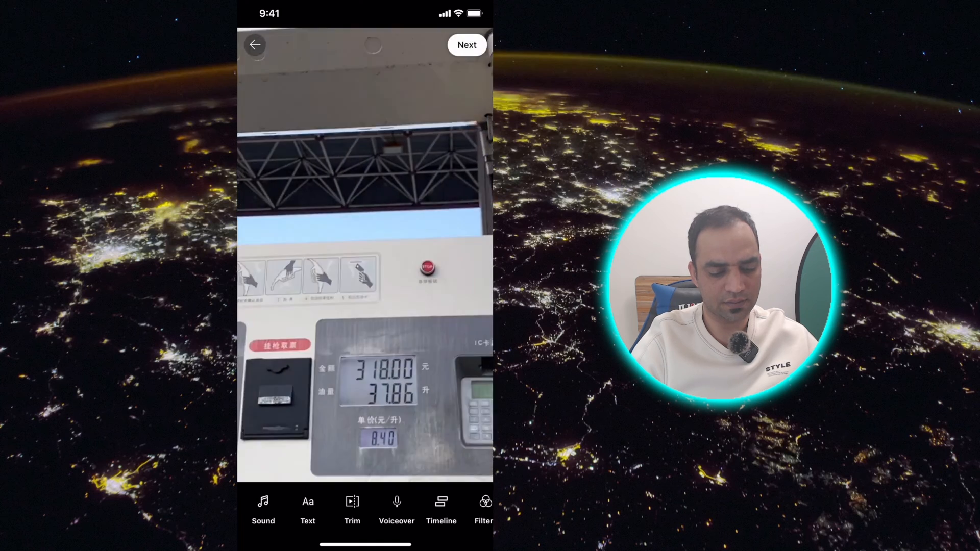
Review the Short's details and TEST THUMBNAIL cover frame, then return to the phone's home screen
click(467, 44)
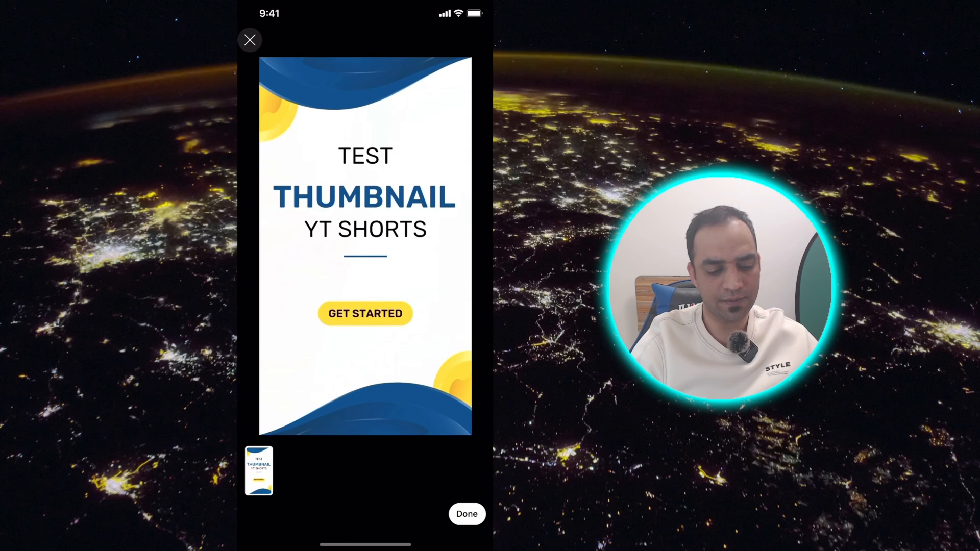
click(466, 513)
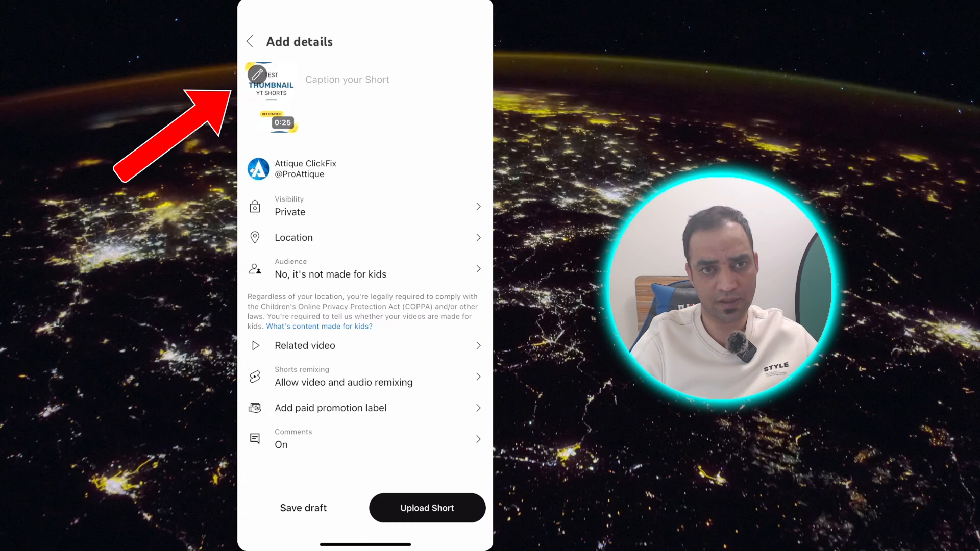
click(270, 82)
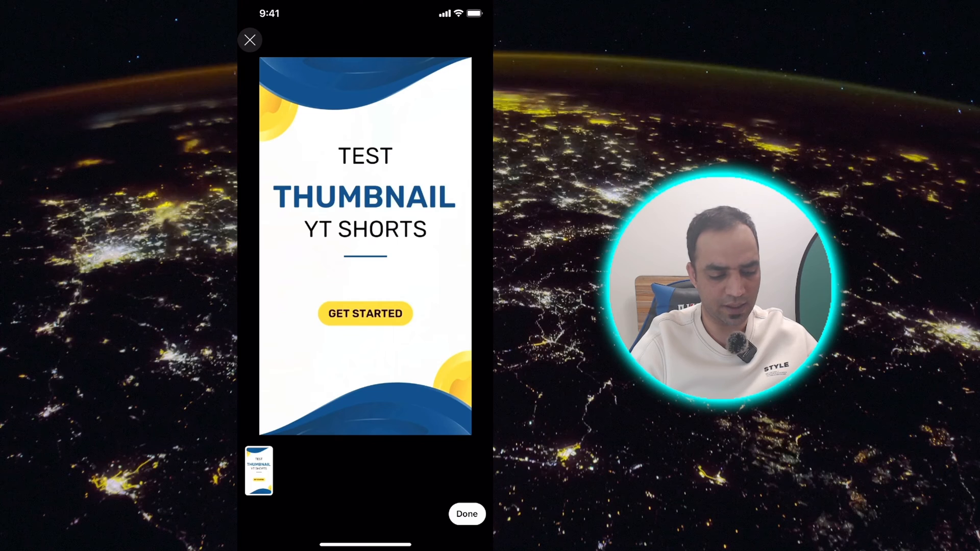
click(466, 513)
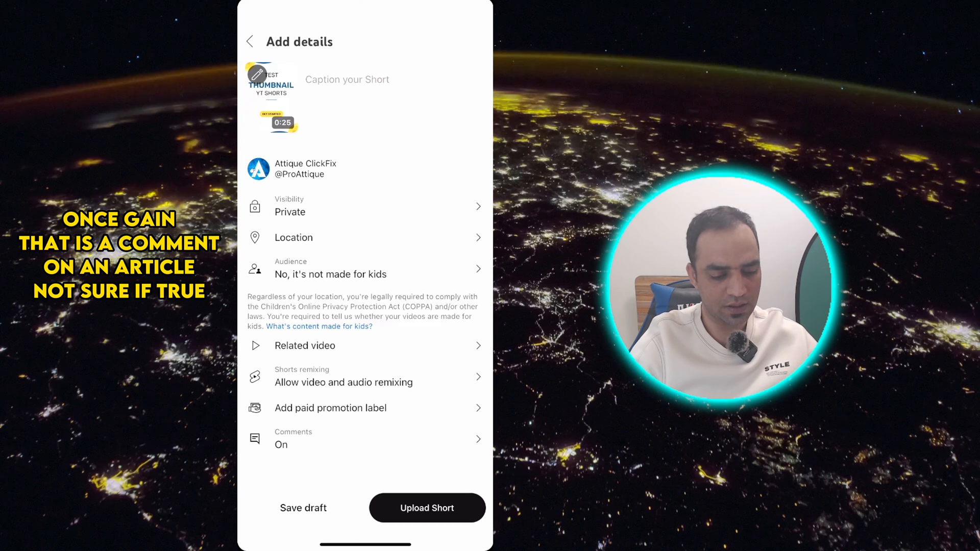
click(249, 41)
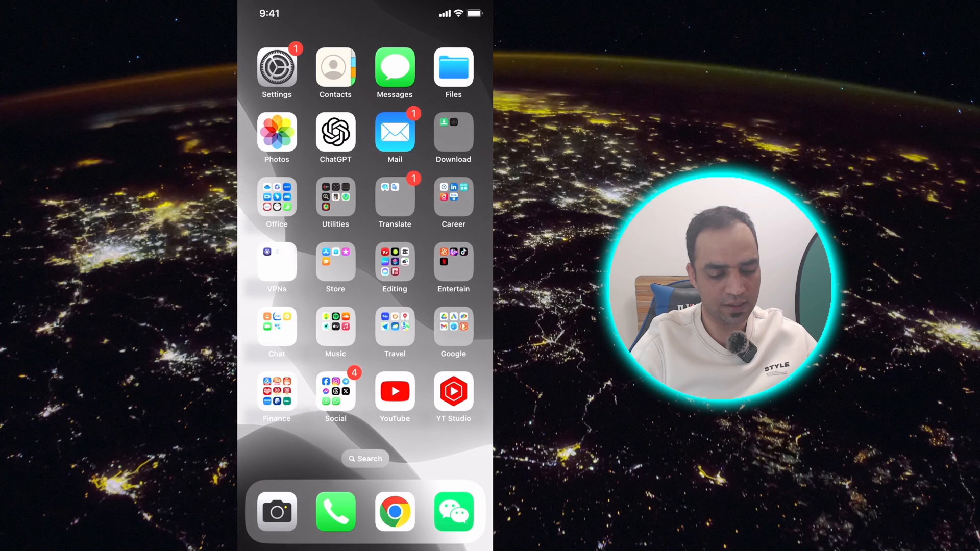
In Canva, set the TEST THUMBNAIL YT SHORTS design to download as MP4 Video
click(364, 459)
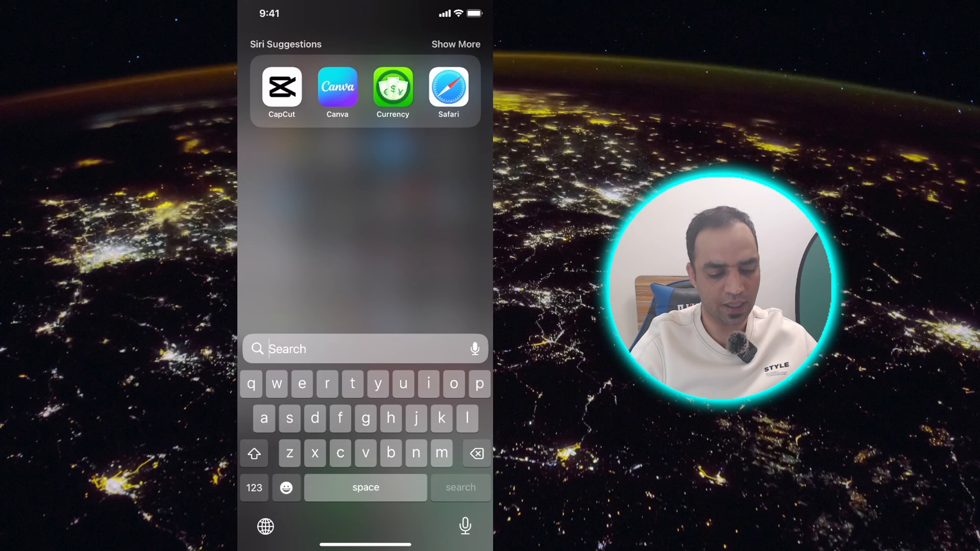
click(337, 88)
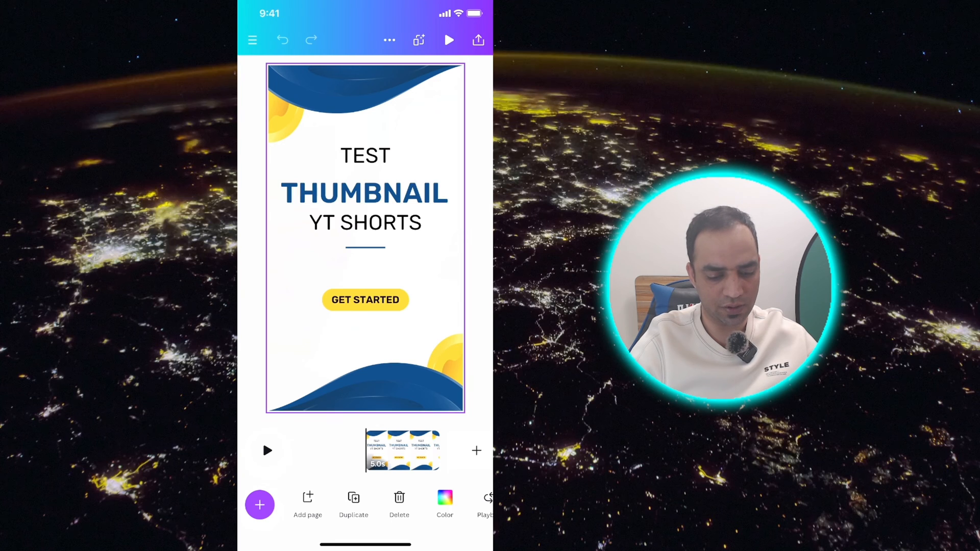
click(477, 40)
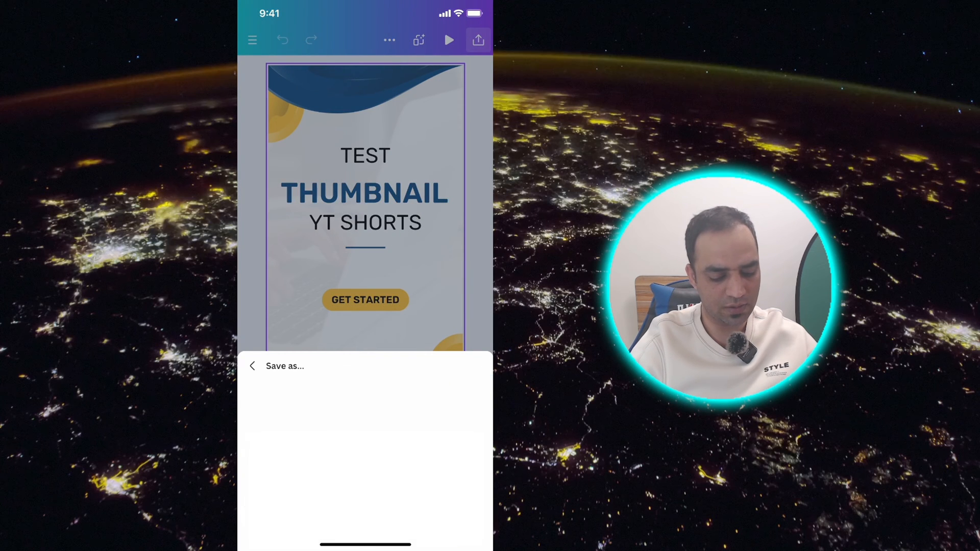
click(365, 122)
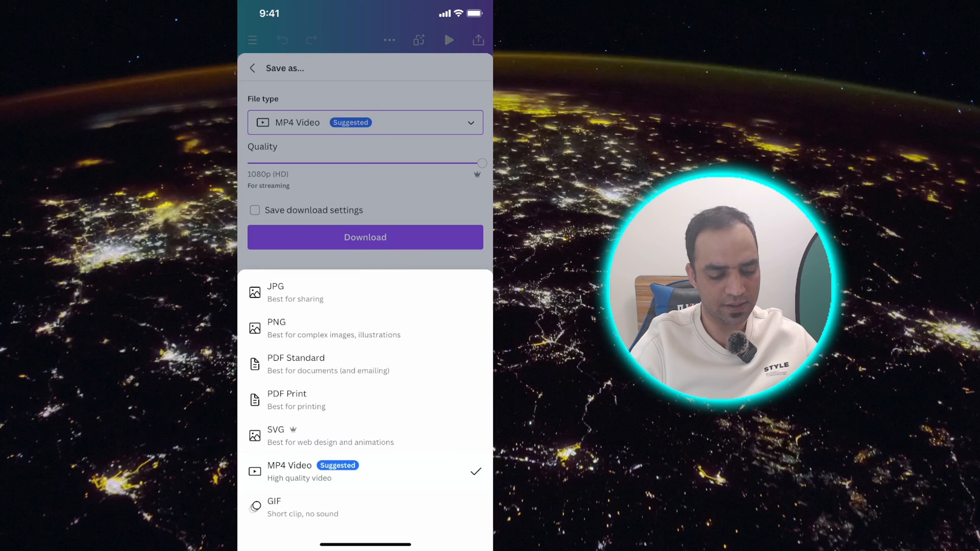
click(274, 292)
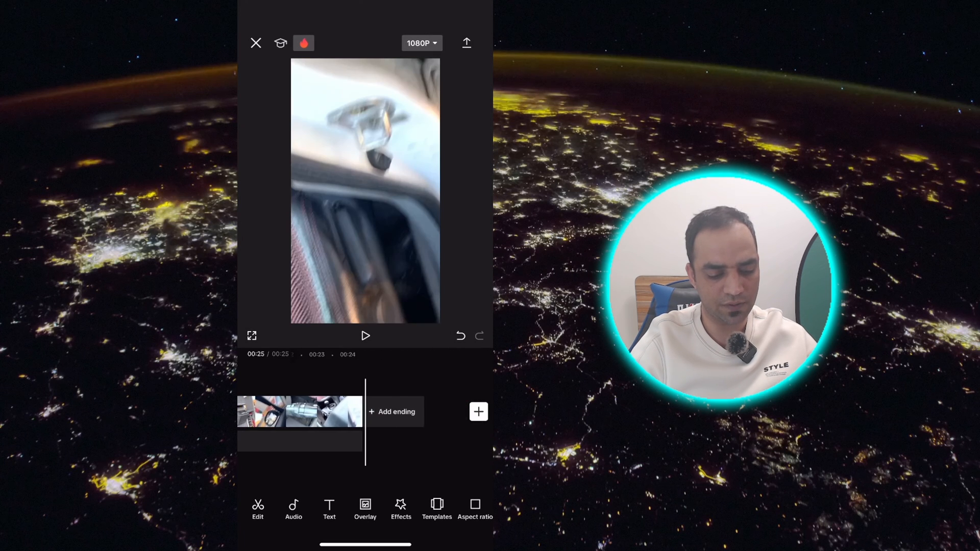
Add the TEST THUMBNAIL image from Photos ahead of the gas-pump clip and shorten it to a brief frame
click(478, 411)
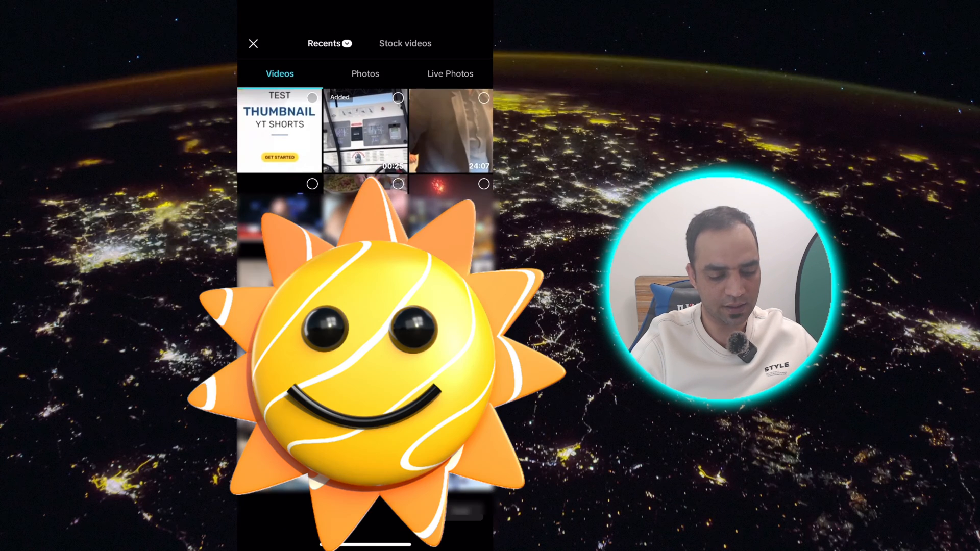
click(365, 74)
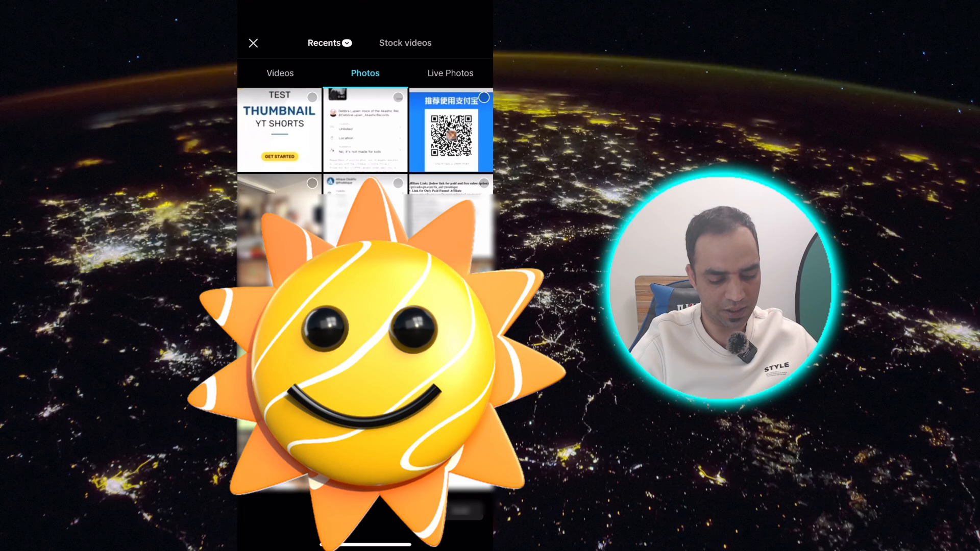
click(278, 130)
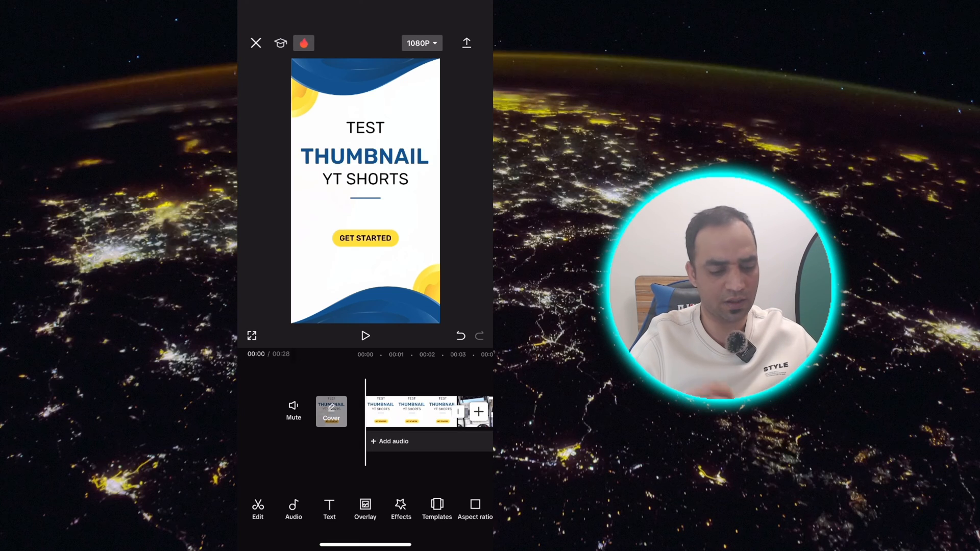
click(380, 411)
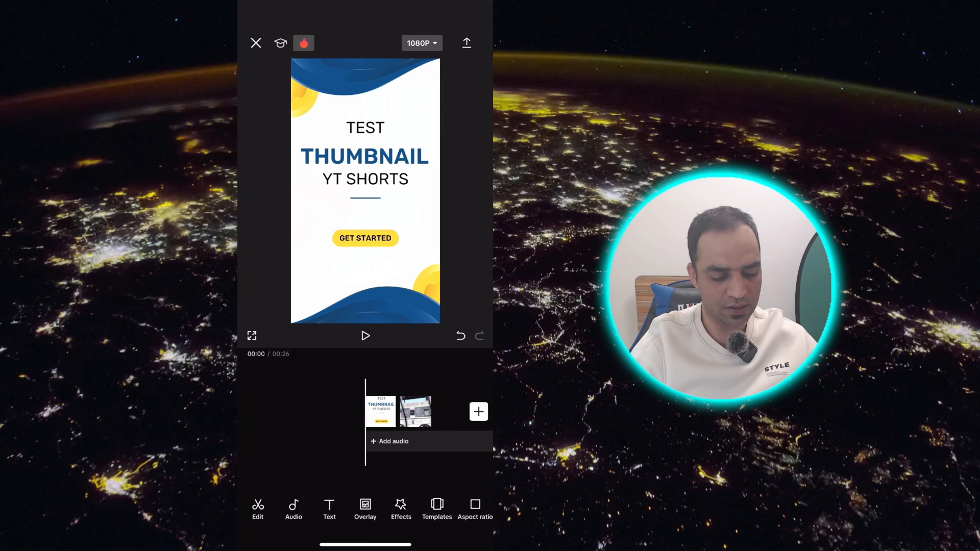
Export the 26-second video from CapCut and switch over to YouTube
click(411, 412)
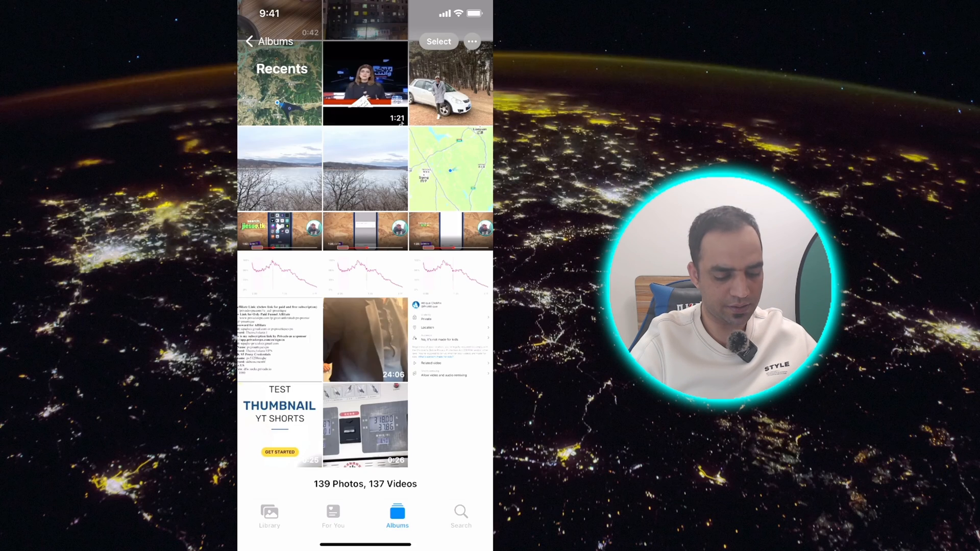
click(279, 425)
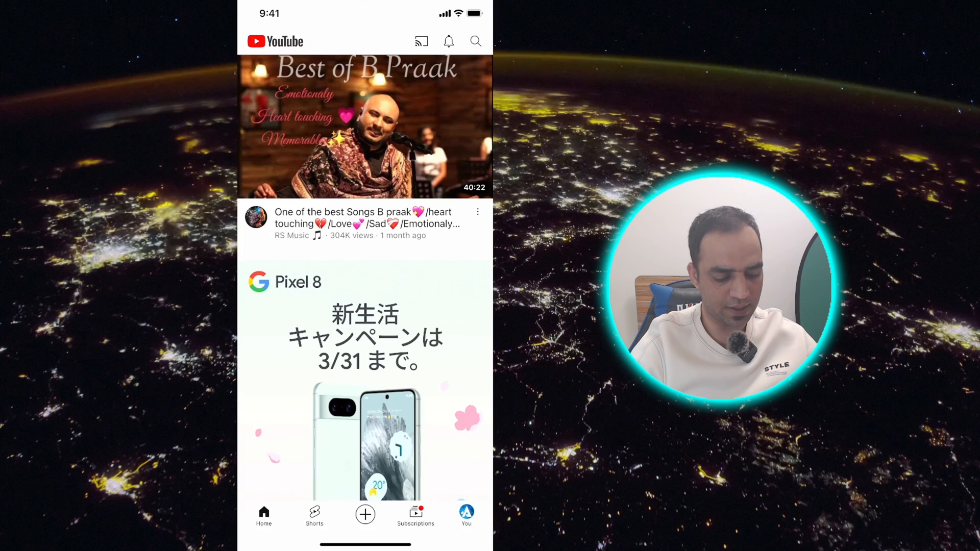
Load the exported 26-second video as a new Short and continue to its details
click(366, 514)
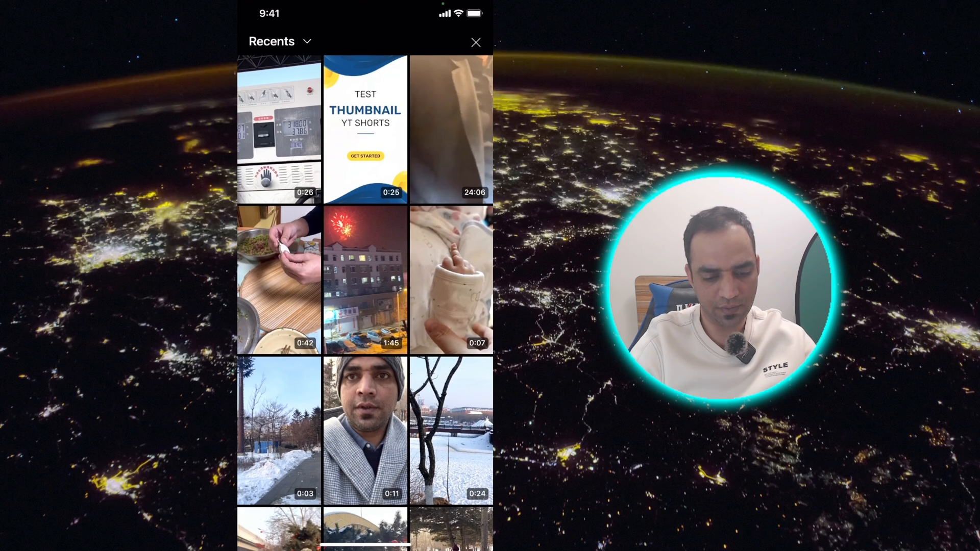
click(277, 129)
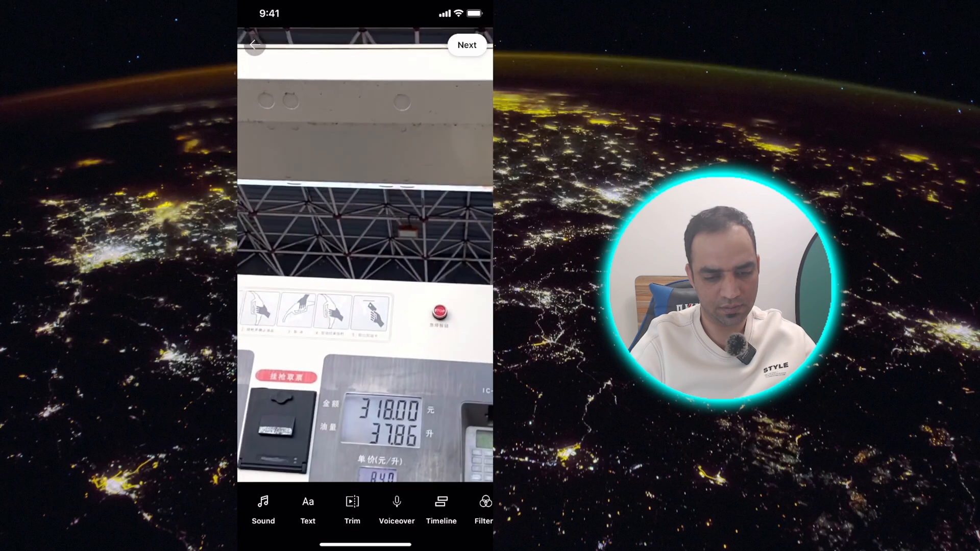
click(466, 45)
text(Hello)
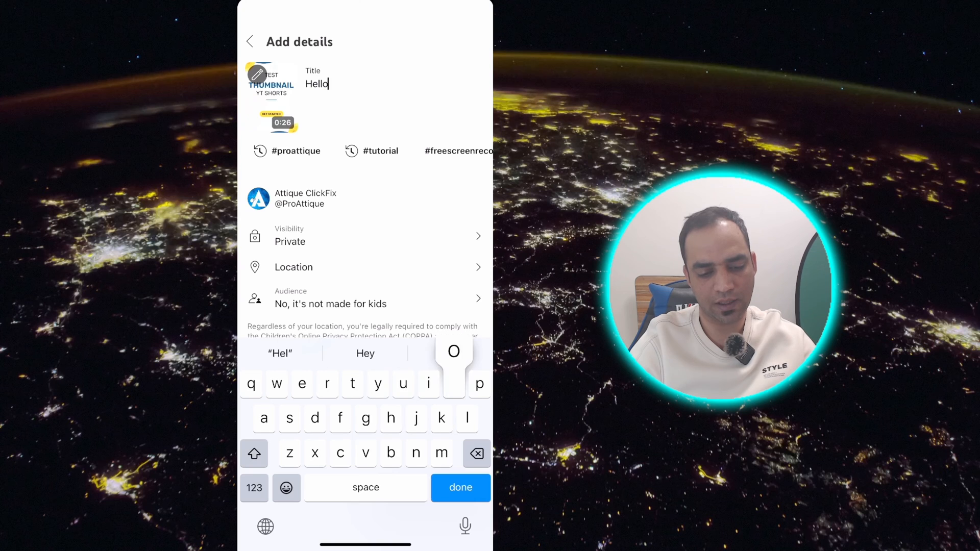
Title the Short 'Hello how are you.' and keep the TEST THUMBNAIL frame as its cover
text(how are you)
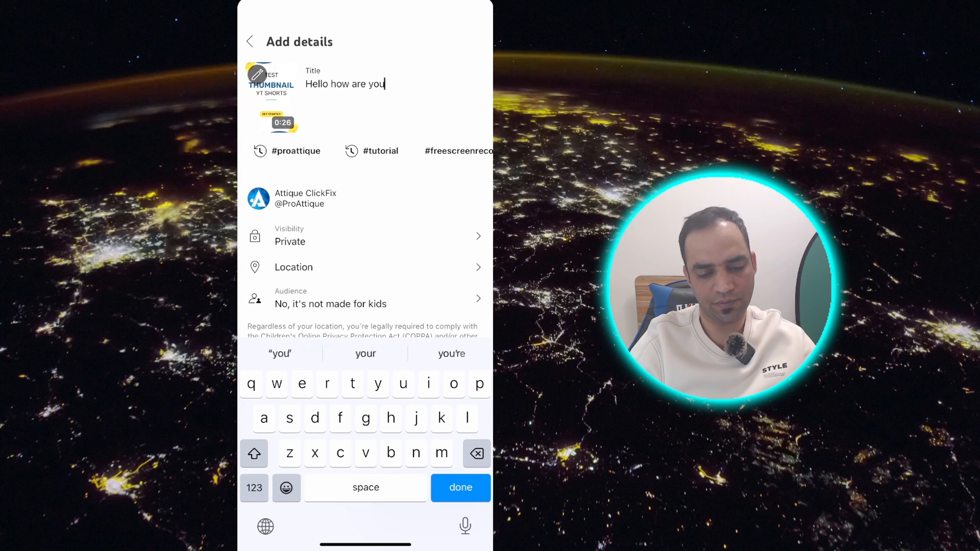
text(.)
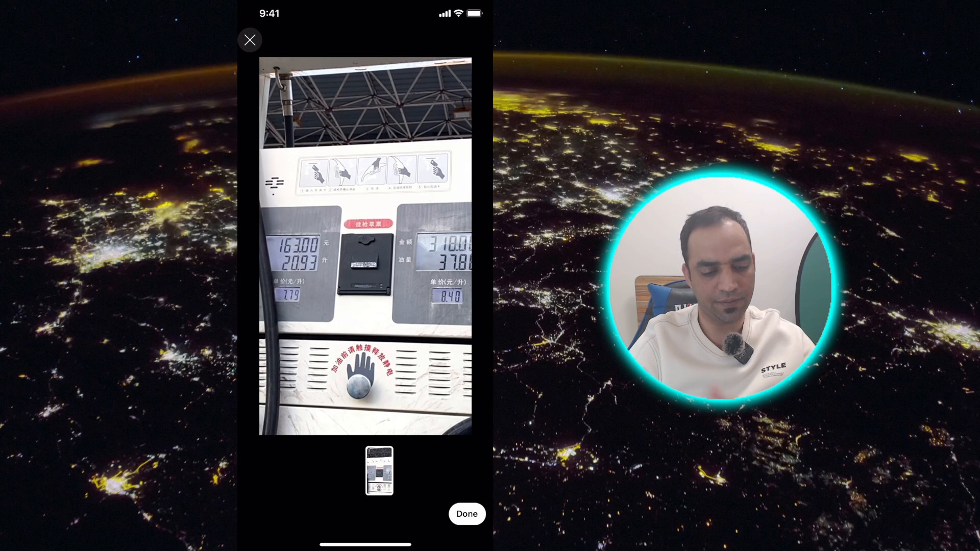
click(466, 513)
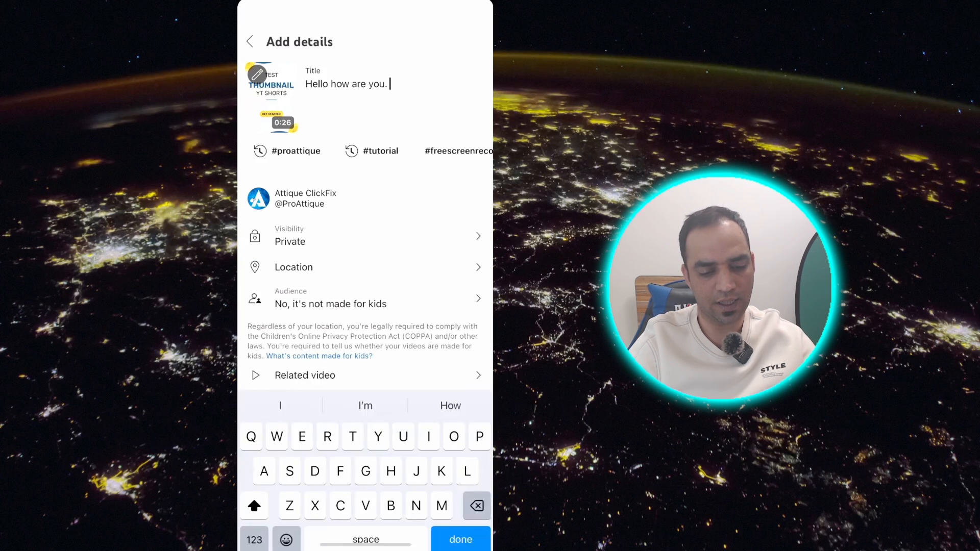